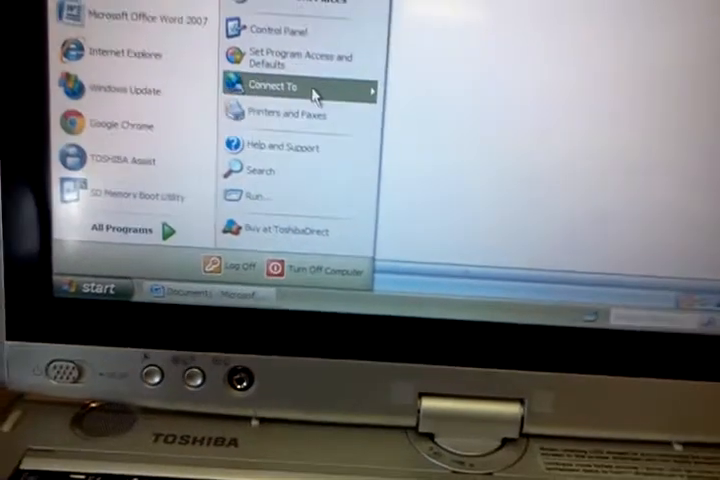
Reach the Languages tab of Regional and Language Options from Control Panel.
left_click(278, 29)
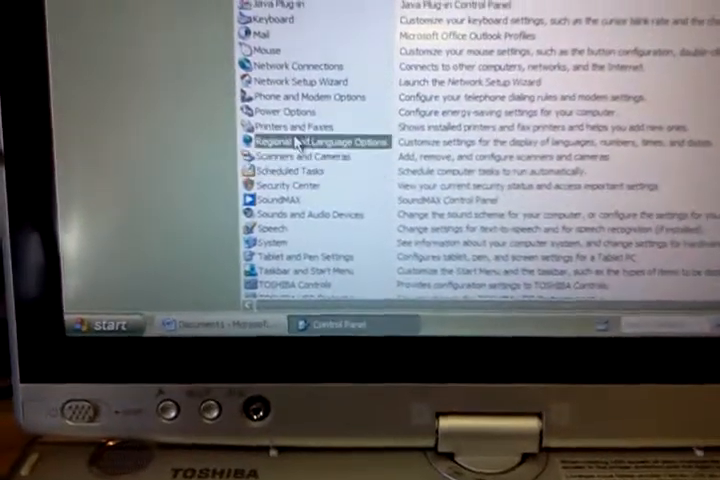
double_click(312, 141)
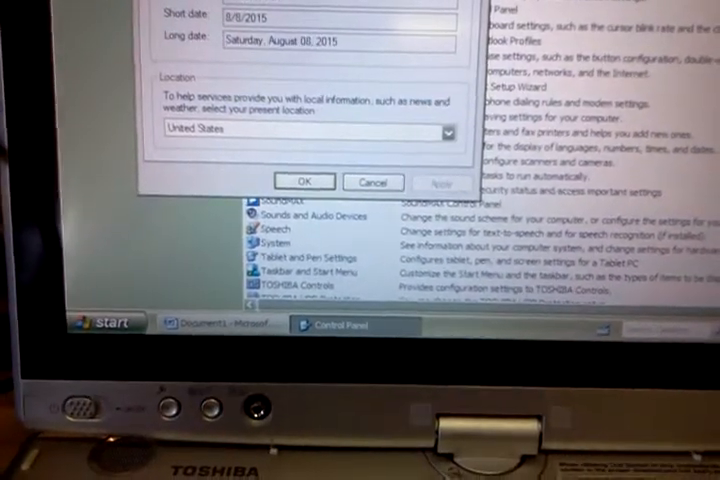
left_click(427, 43)
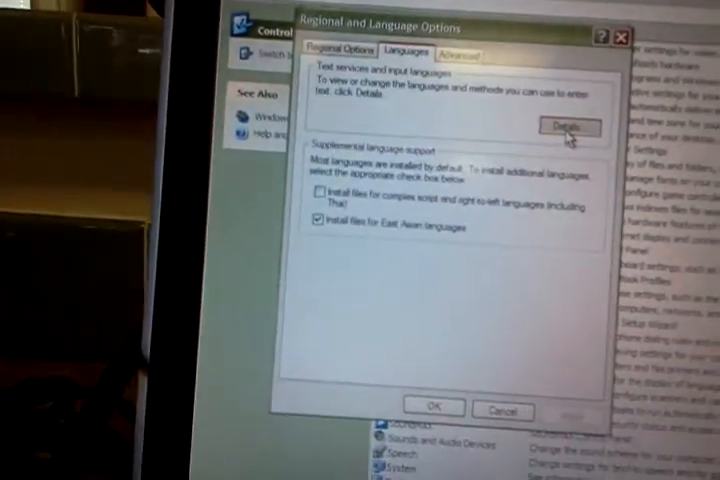
Reach Advanced Key Settings via Text Services Details, listing English and Spanish hot keys.
left_click(566, 127)
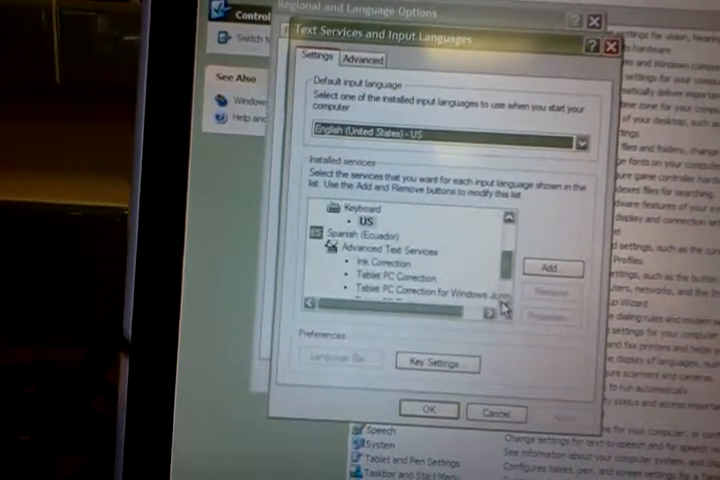
scroll("down", 3)
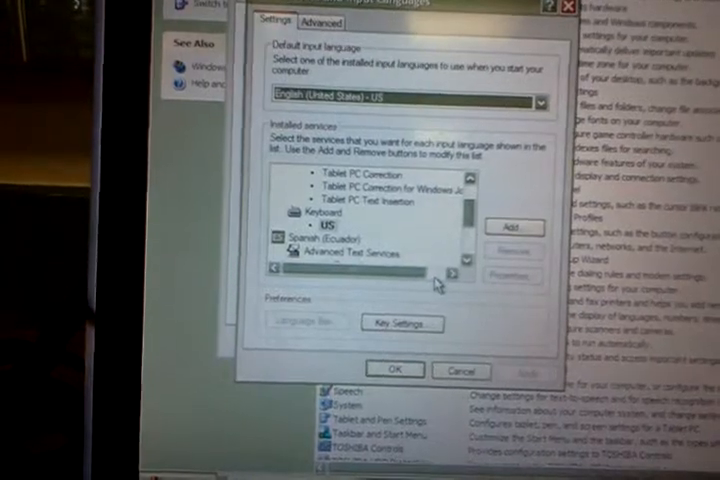
left_click(401, 323)
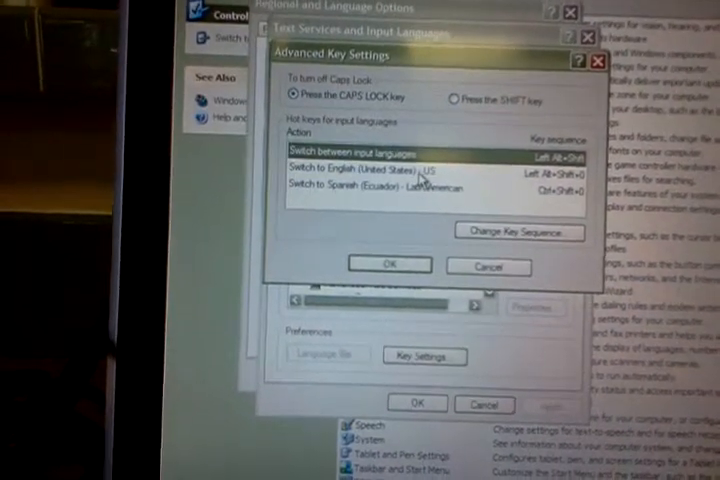
Disable the Switch to English (United States) key sequence so it shows (None).
left_click(400, 180)
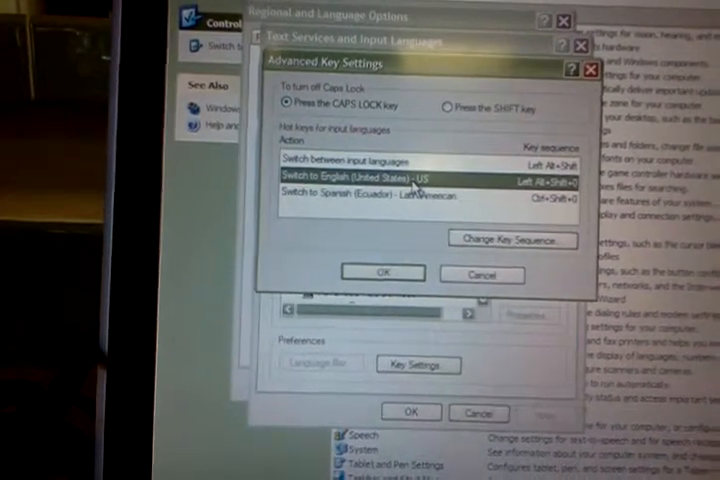
left_click(513, 239)
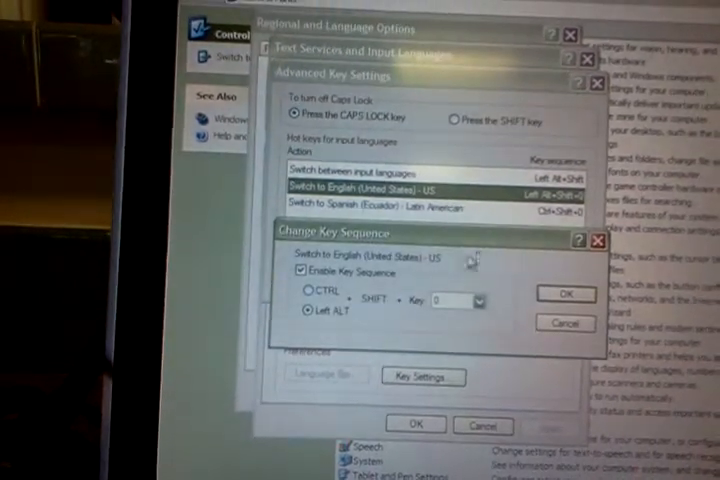
left_click(305, 272)
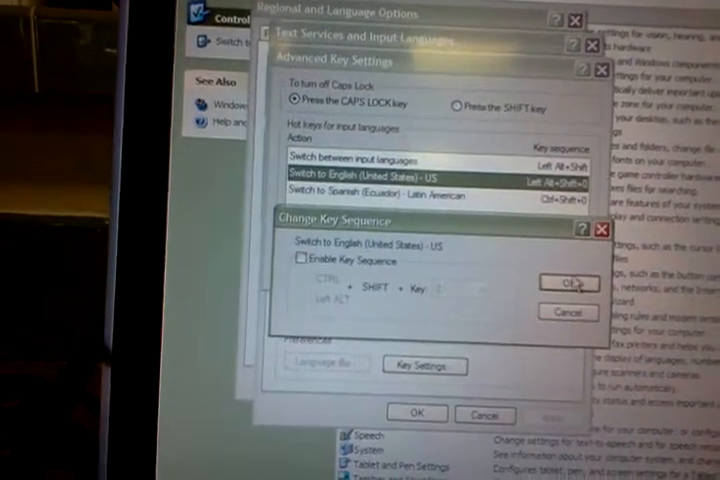
left_click(570, 283)
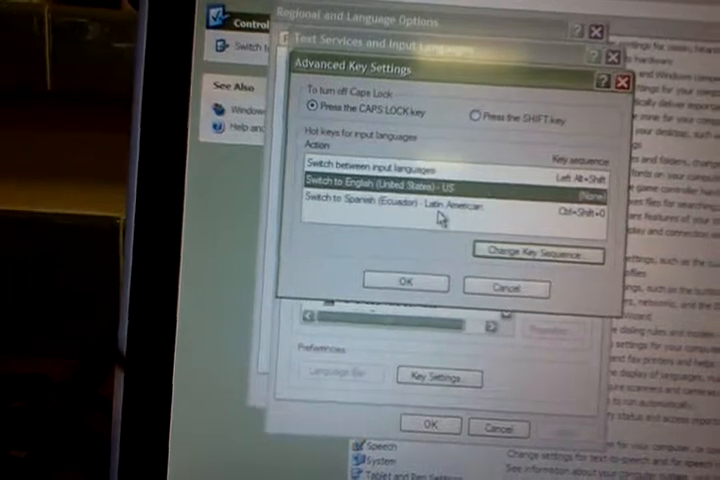
Begin editing the Switch to Spanish (Ecuador) key sequence.
left_click(400, 202)
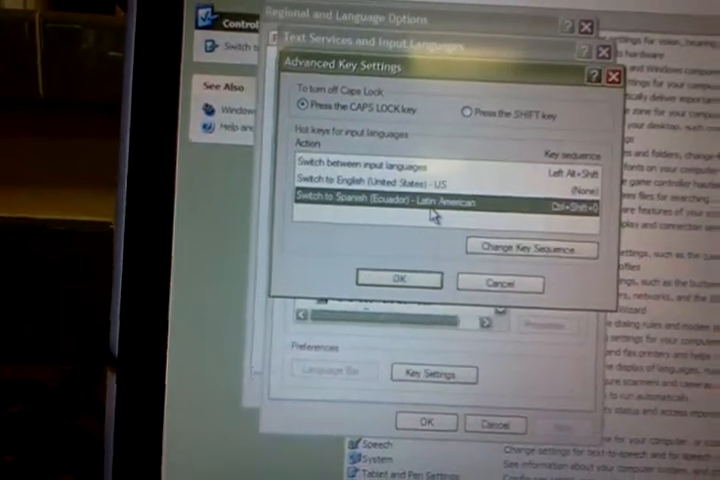
left_click(530, 249)
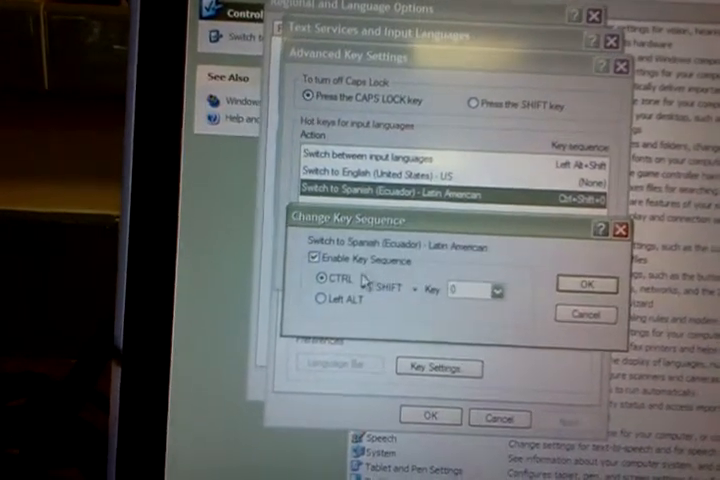